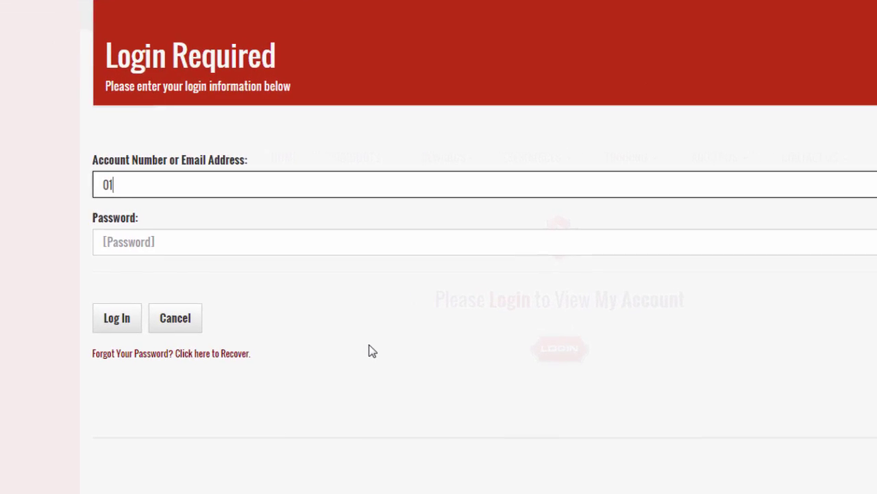
type("2345")
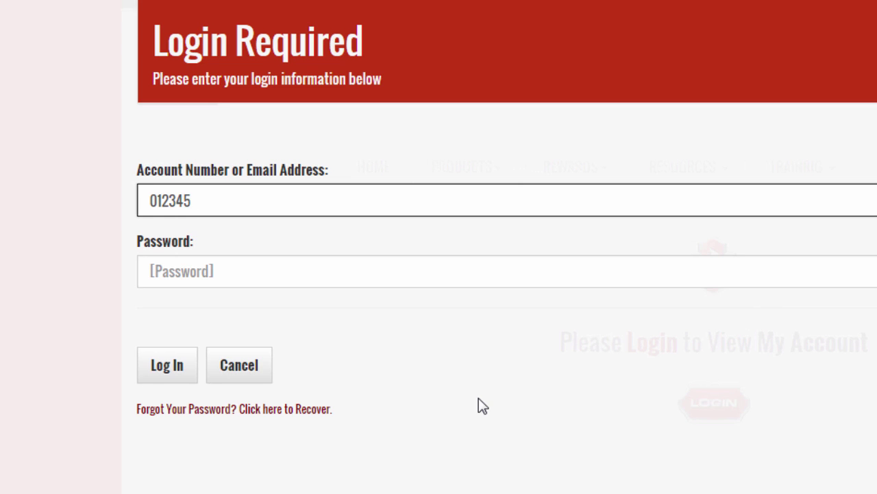
type("••••")
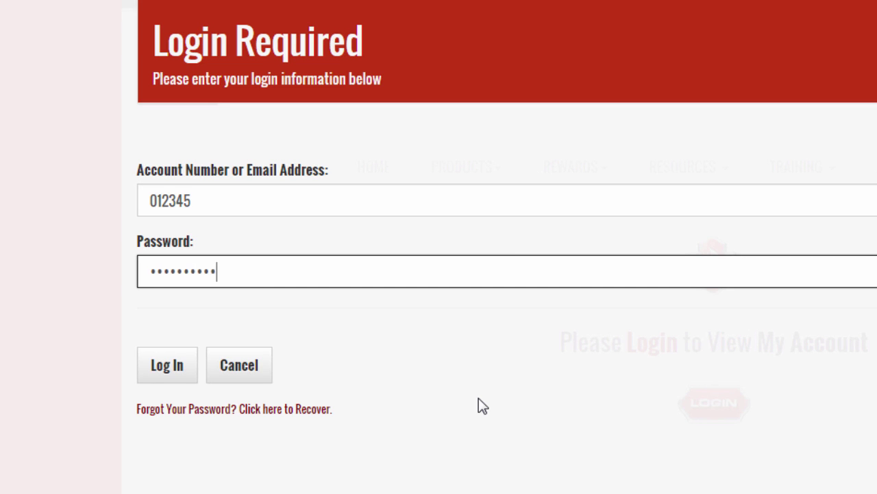
Step: Log in and scroll My Account down to the four-contact Contact Information table
left_click(166, 364)
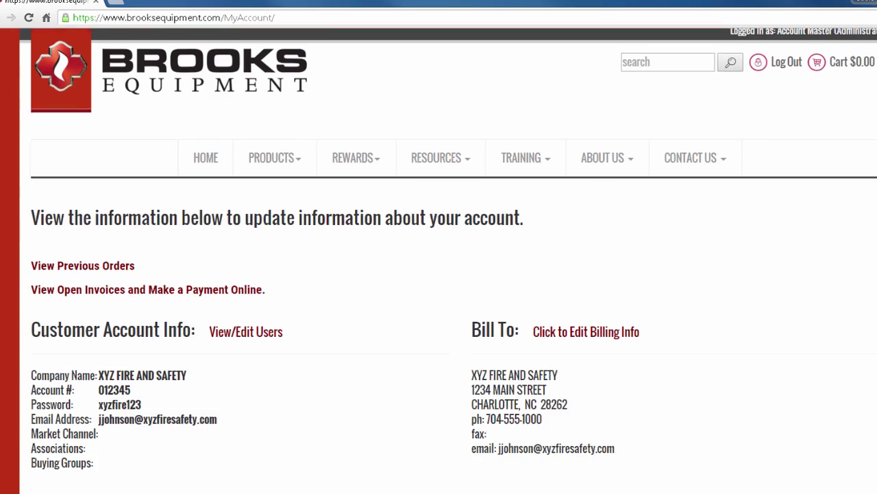
scroll("down", 3)
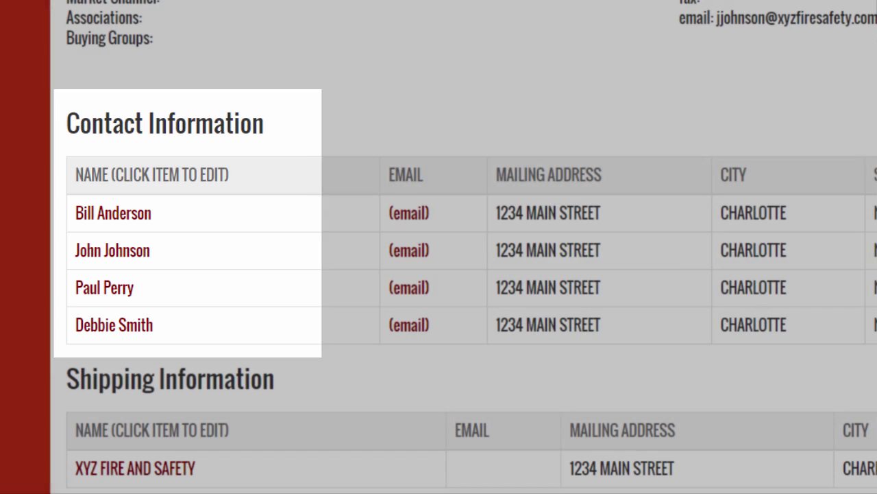
left_click(104, 288)
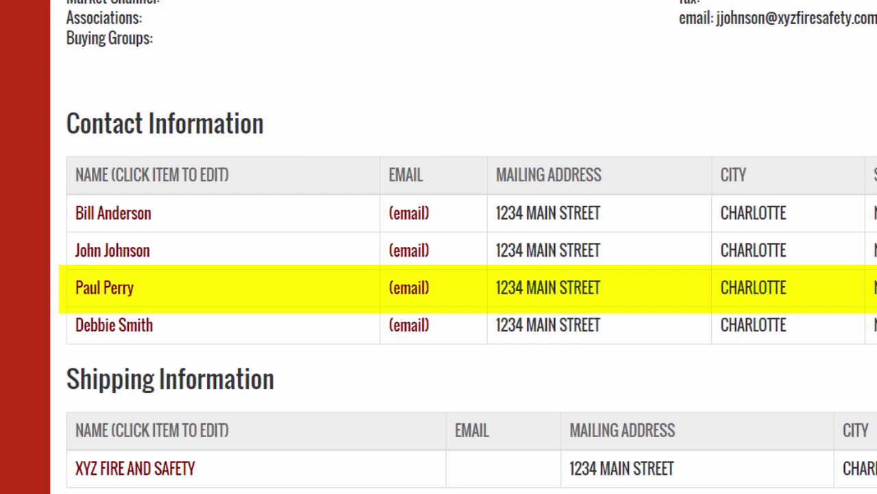
mouse_move(104, 287)
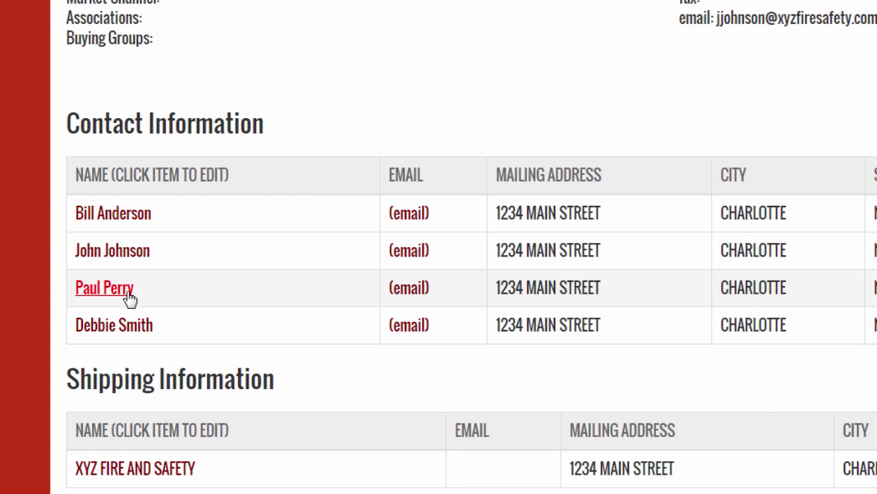
left_click(105, 287)
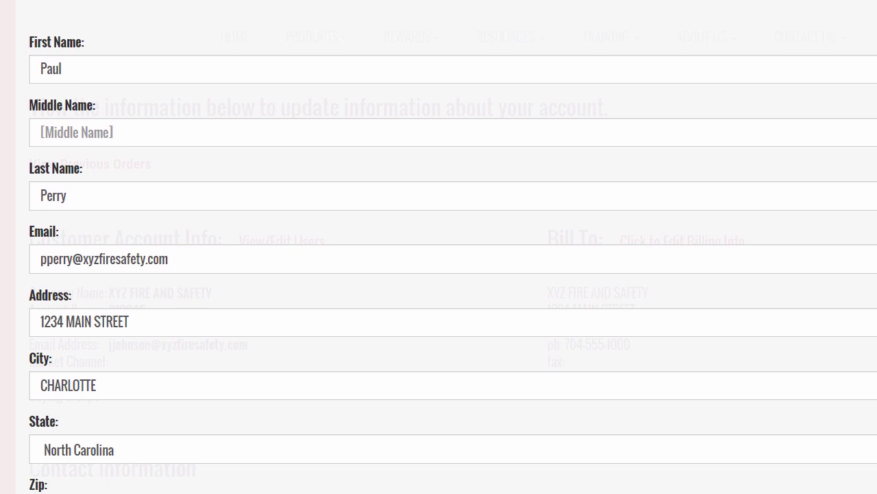
scroll("down", 3)
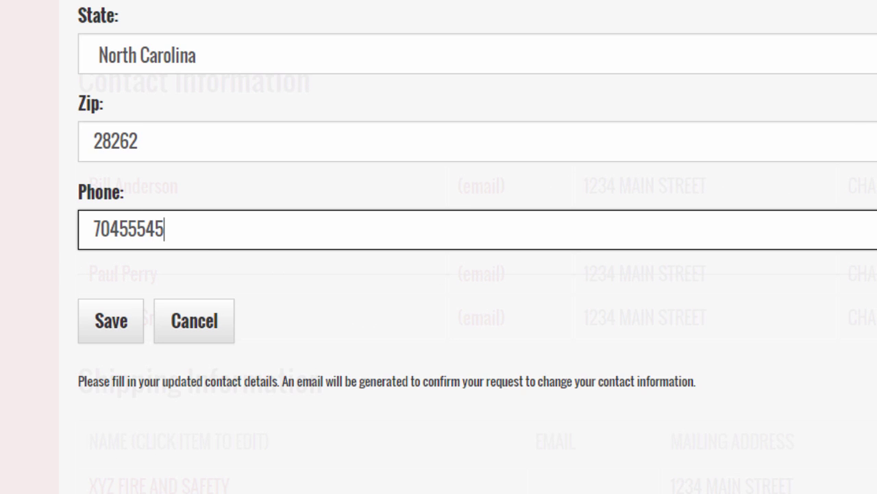
type("78")
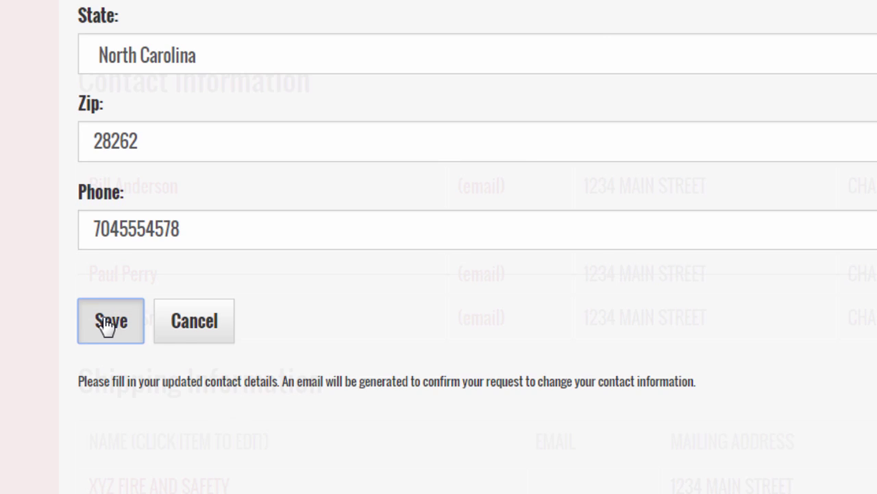
scroll("up", 3)
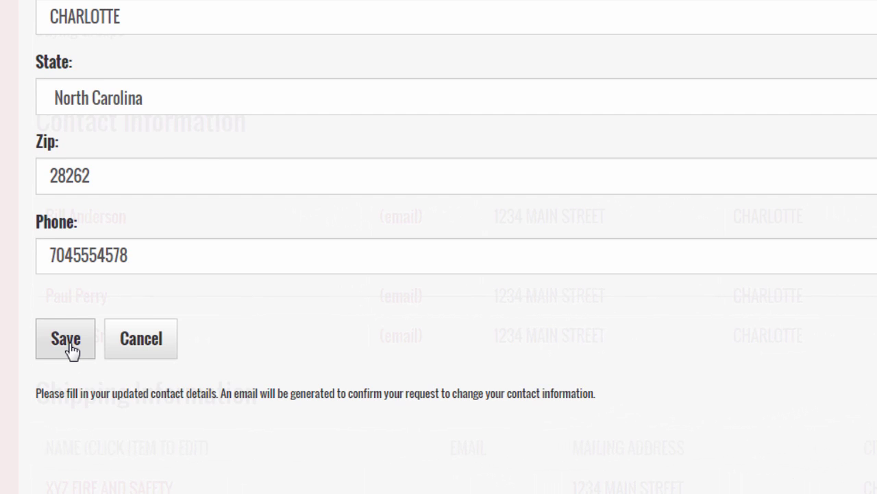
left_click(65, 338)
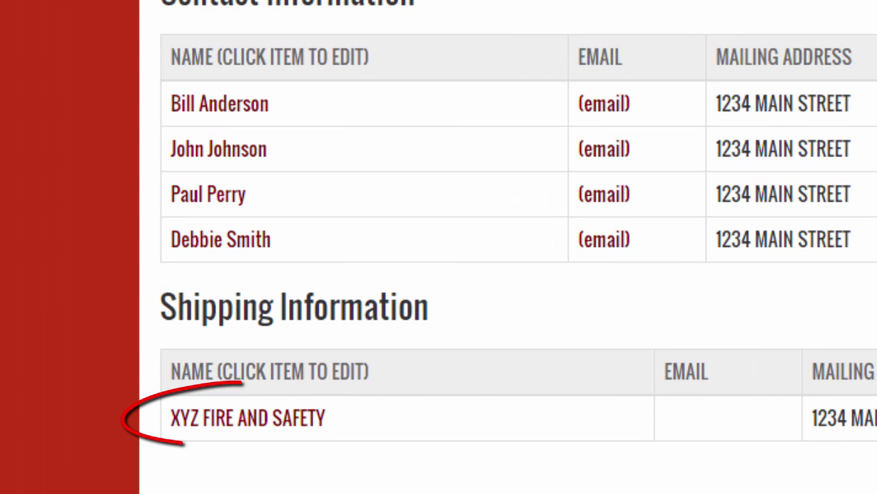
left_click(248, 417)
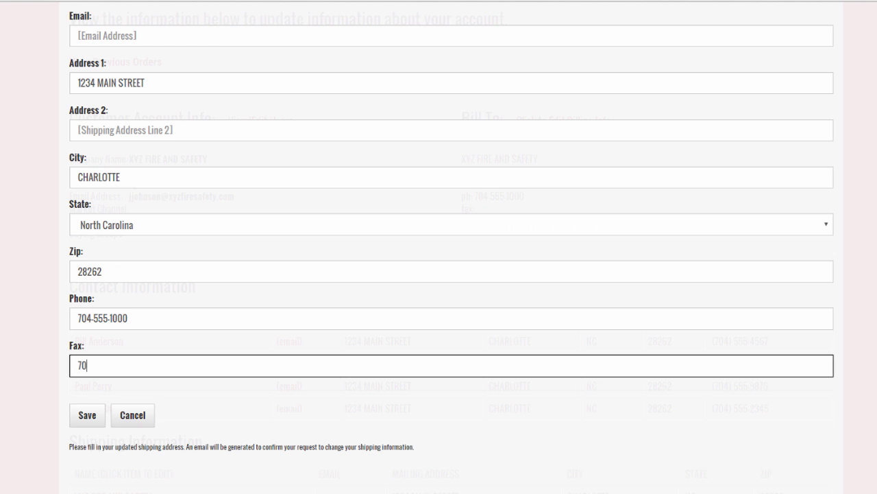
type("45559999")
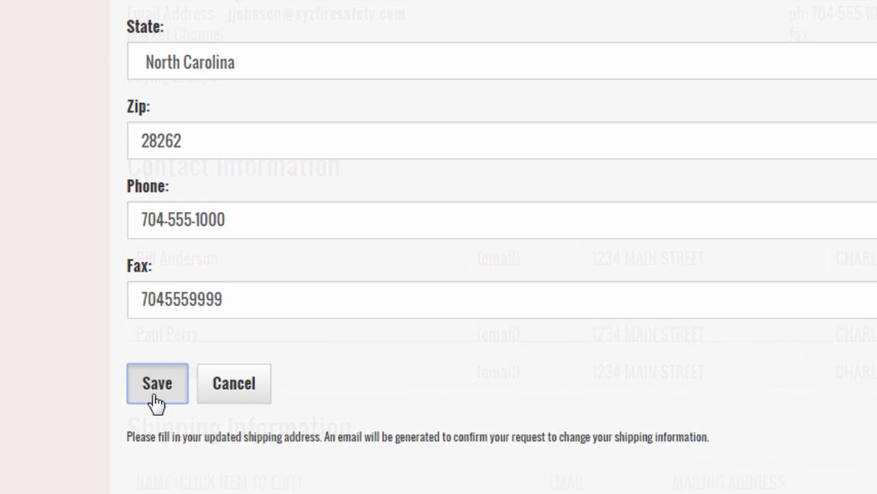
left_click(157, 383)
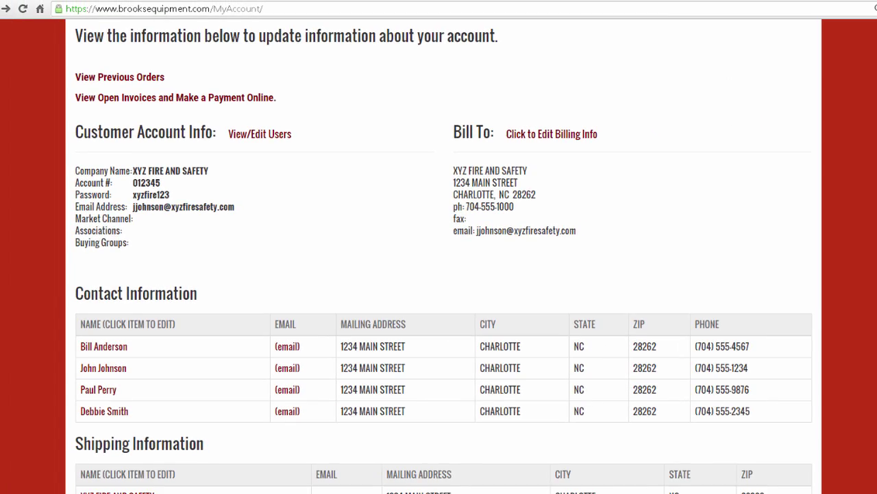